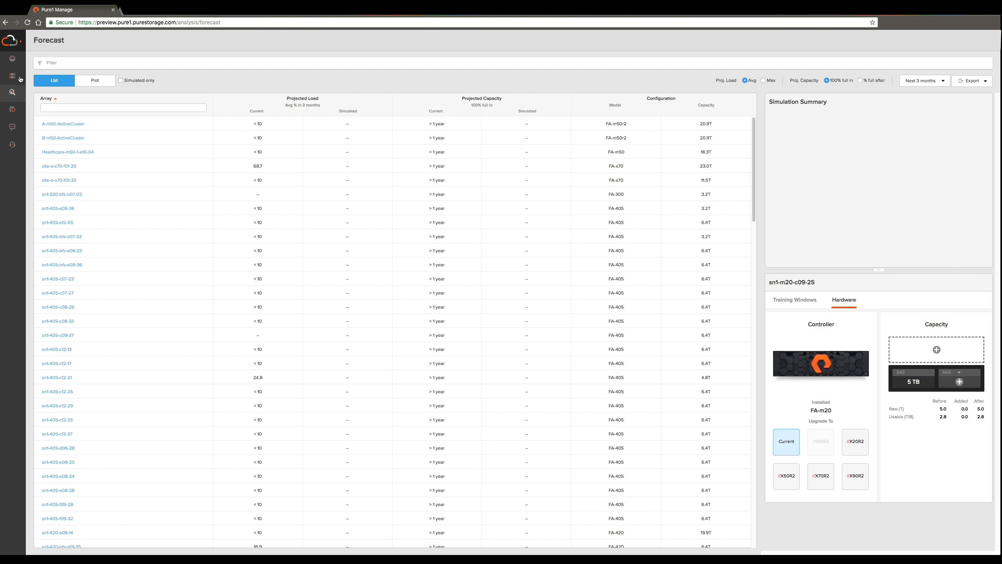
# Switch the Forecast from the list table to the plot of projected load versus capacity.
pyautogui.click(12, 92)
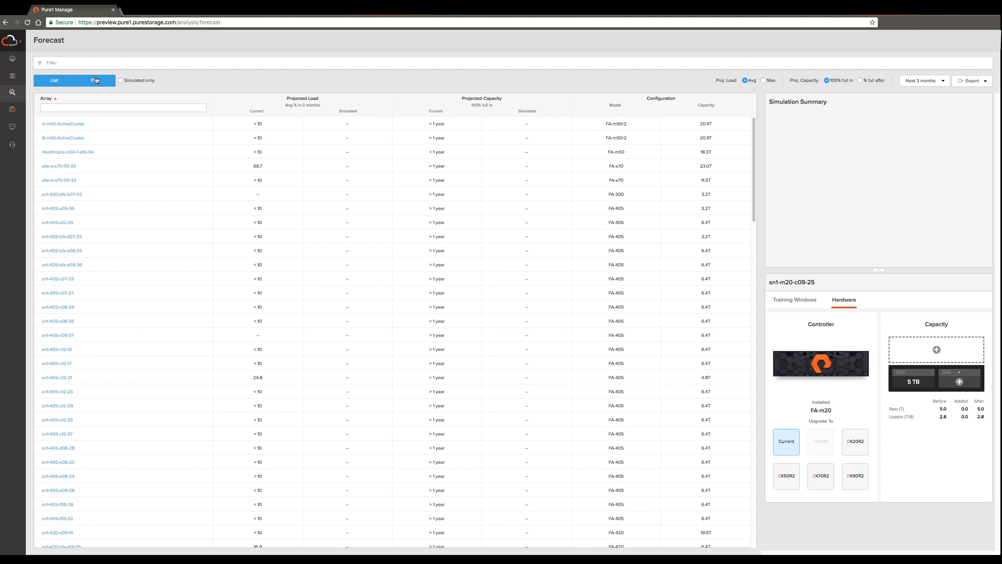
pyautogui.click(95, 80)
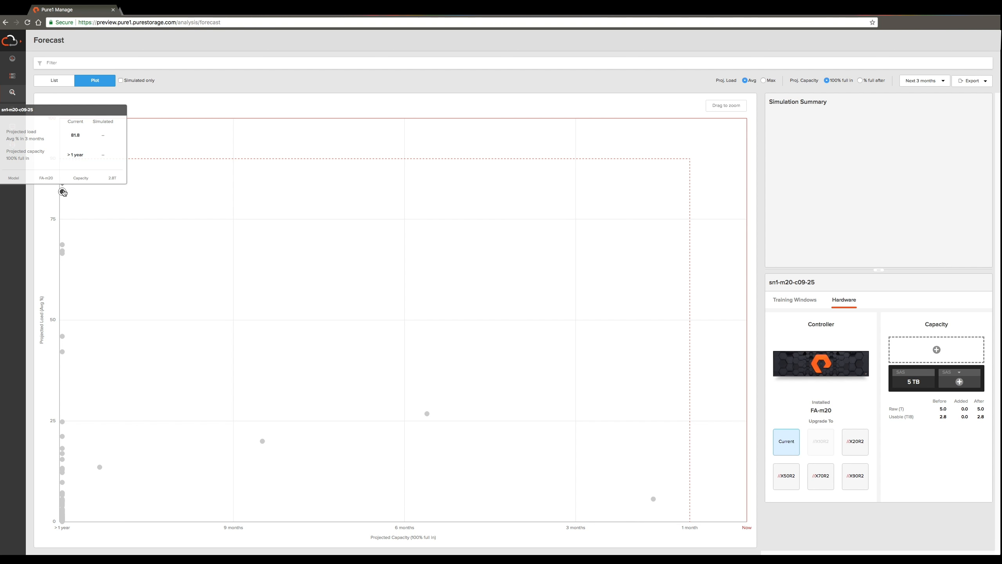
pyautogui.moveTo(833, 303)
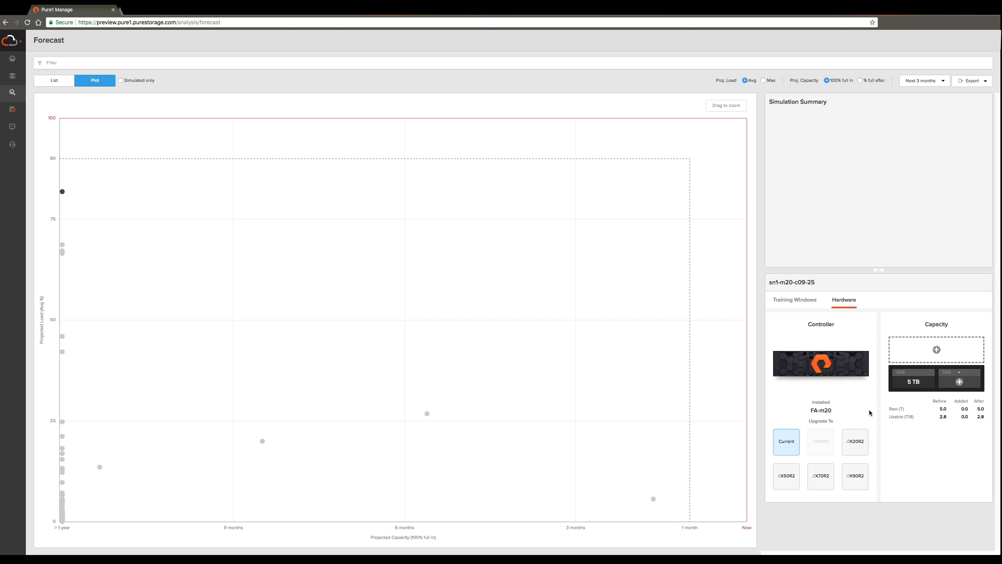
# Simulate upgrading sn1-m20-c09-25's controller to FA-X20R2, then change it to FA-X70R2.
pyautogui.click(855, 441)
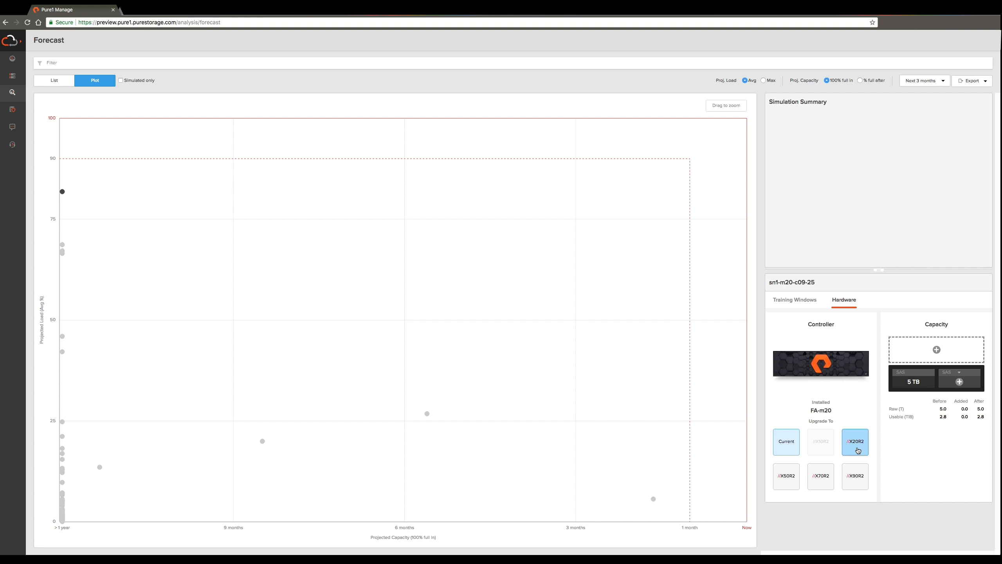
pyautogui.click(855, 442)
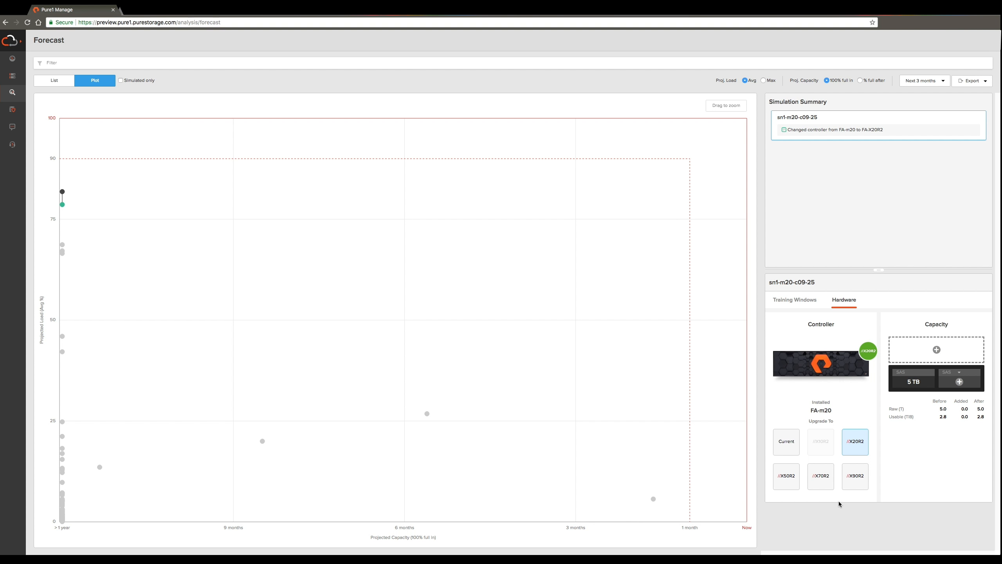
pyautogui.click(821, 476)
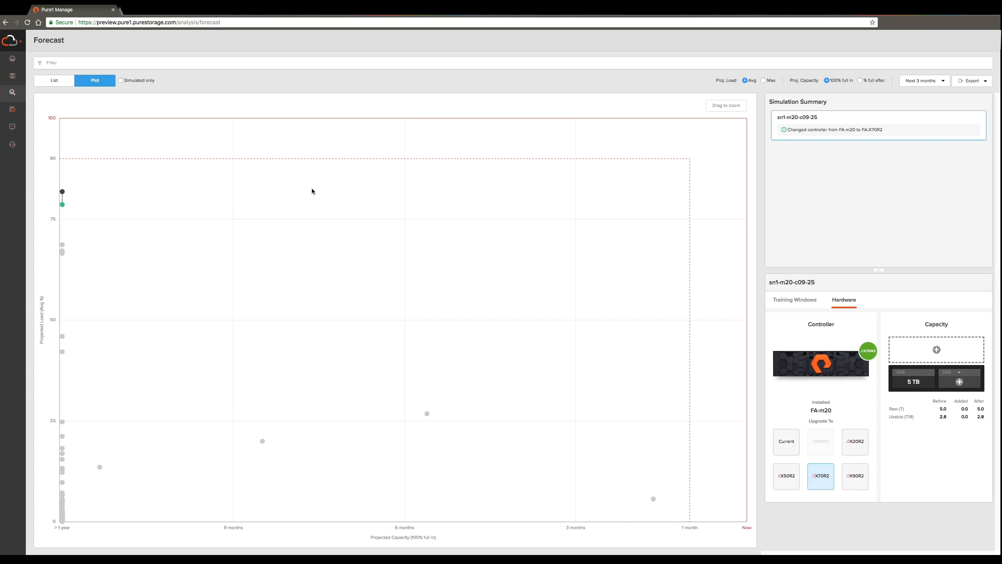
pyautogui.moveTo(61, 192)
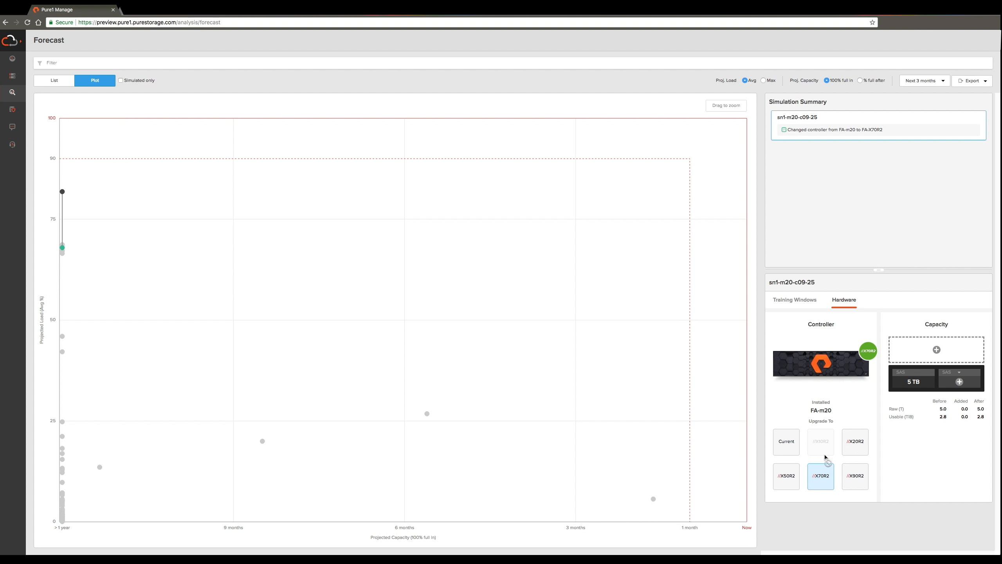
pyautogui.moveTo(842, 479)
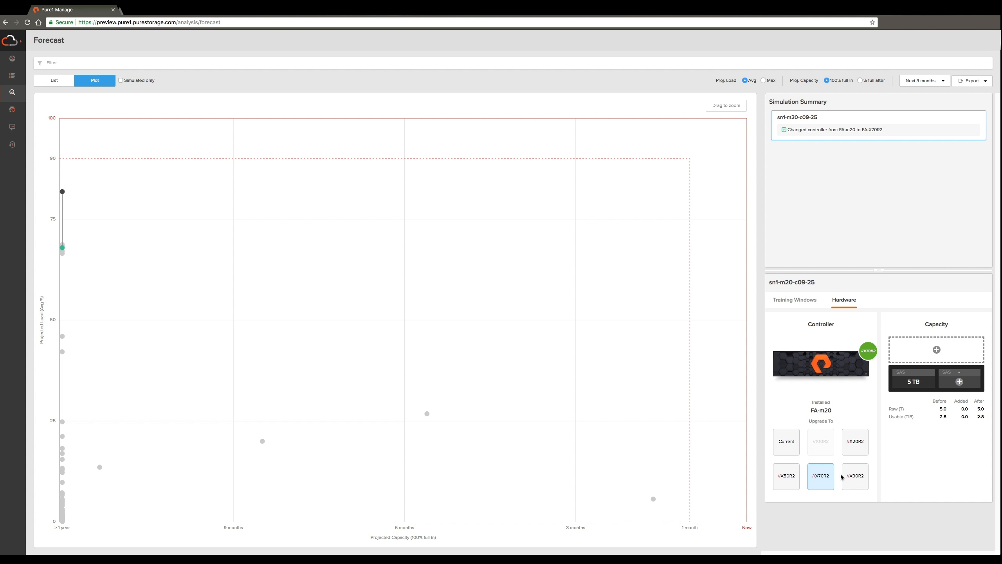
pyautogui.moveTo(854, 467)
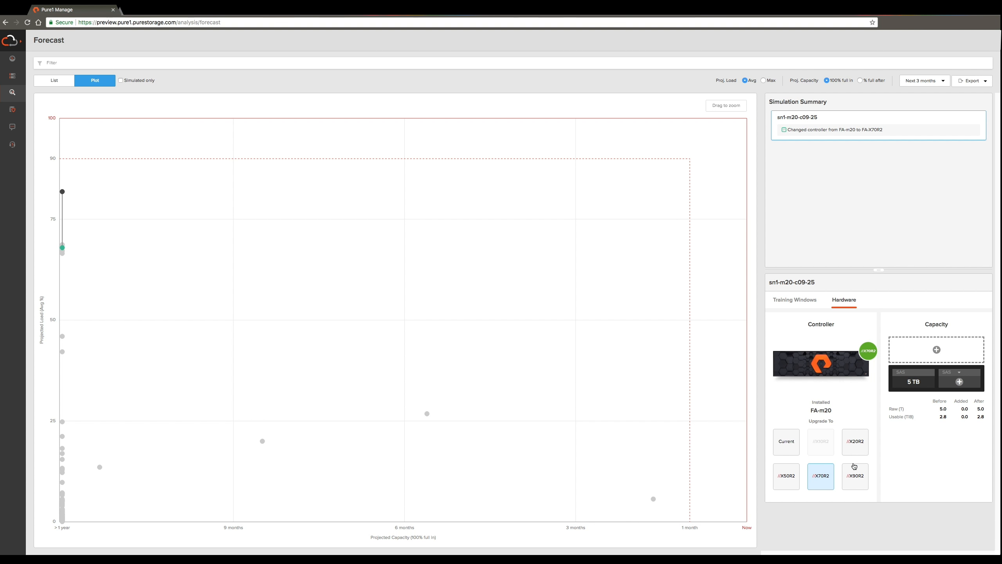
pyautogui.moveTo(659, 453)
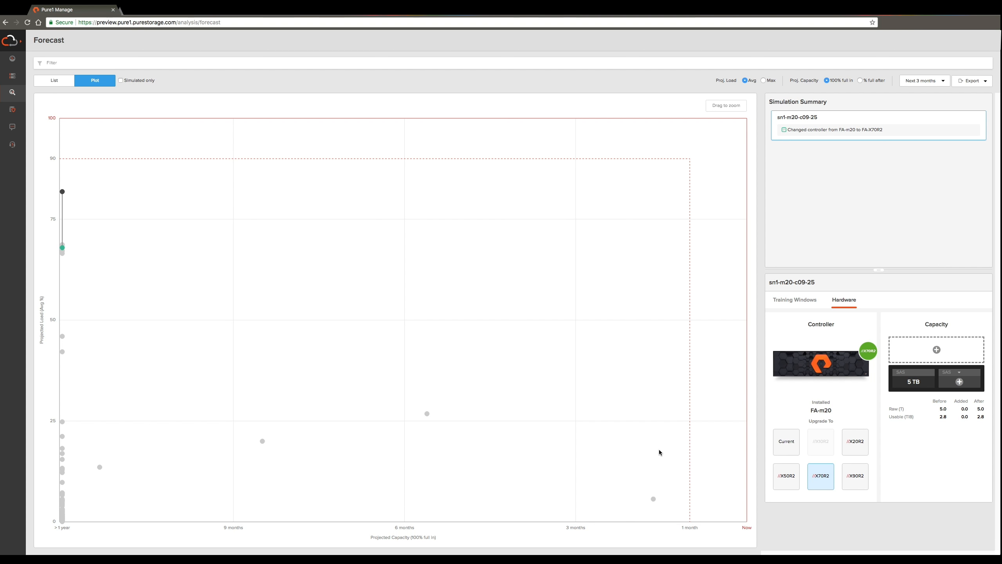
pyautogui.moveTo(653, 499)
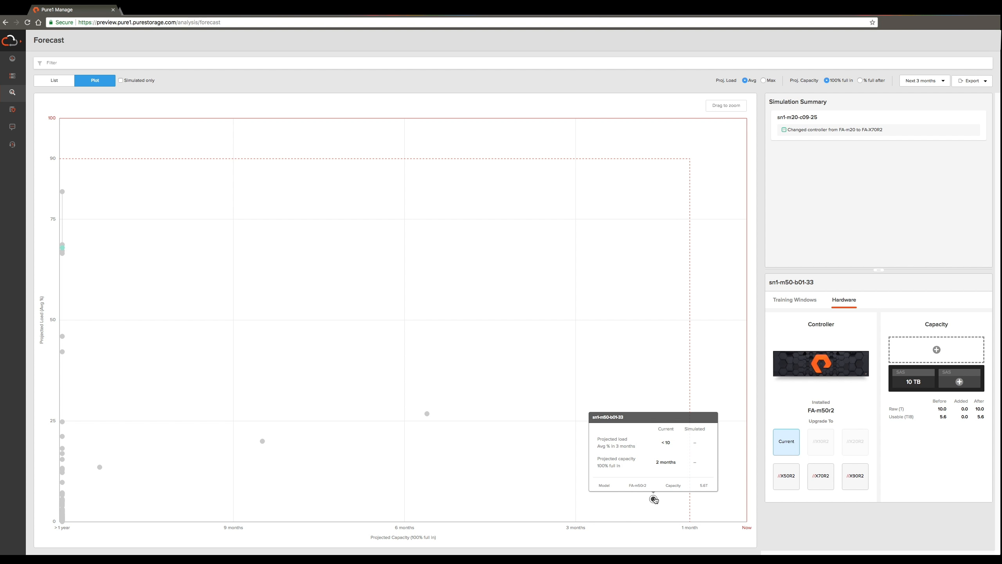
pyautogui.moveTo(927, 326)
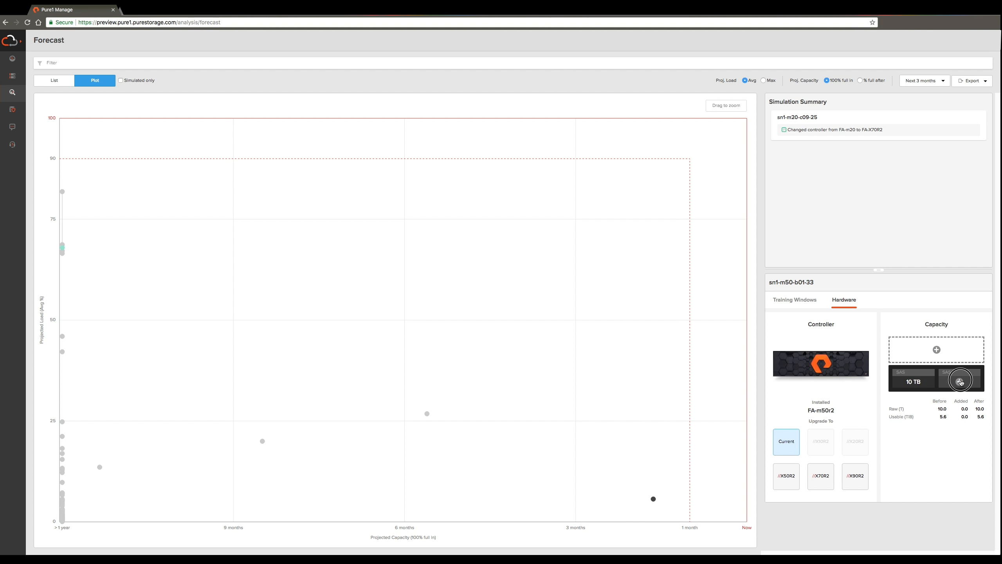
# Add capacity packs to sn1-m50-b01-33, raising its simulated usable capacity by 20.9 TiB.
pyautogui.click(960, 379)
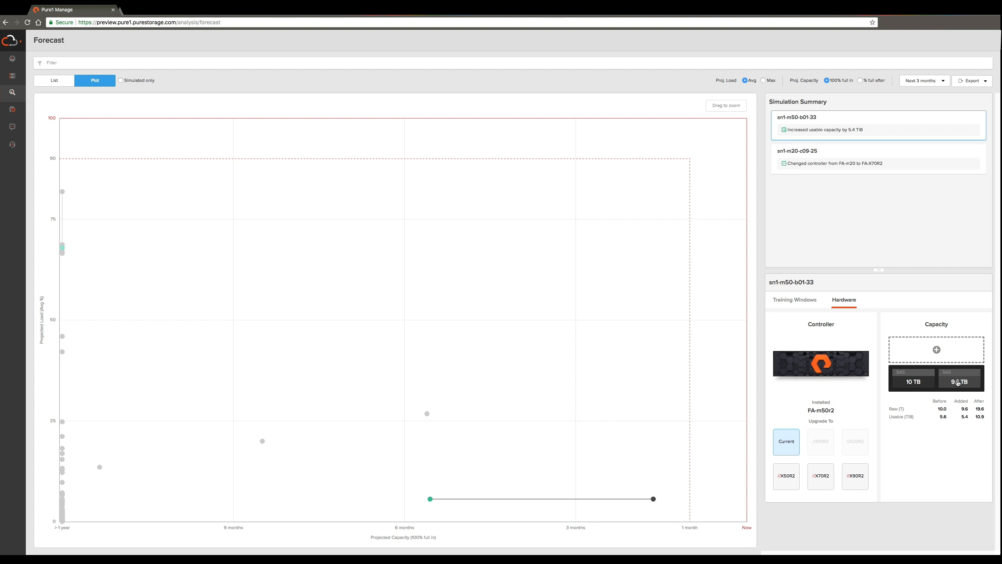
pyautogui.click(960, 381)
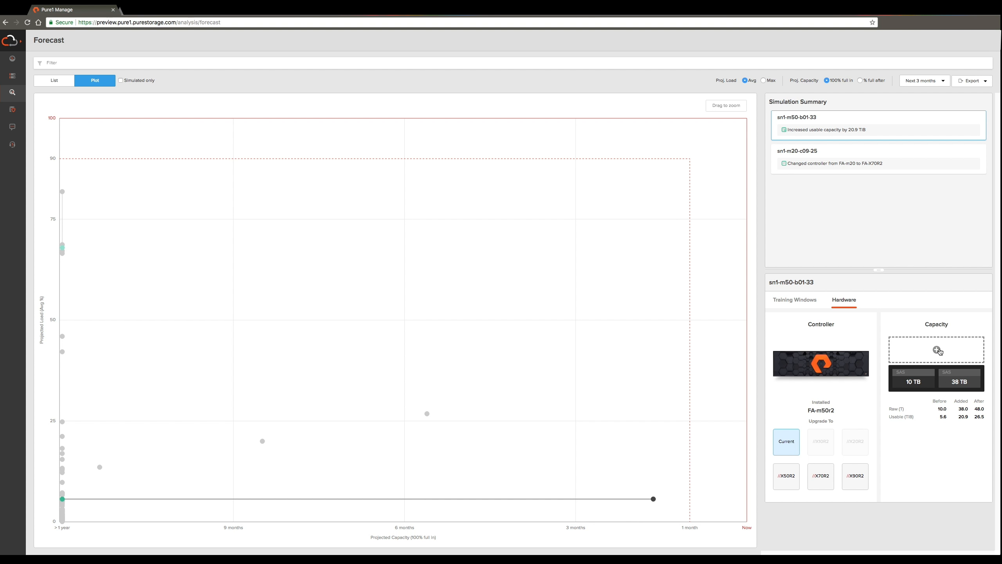
pyautogui.click(937, 350)
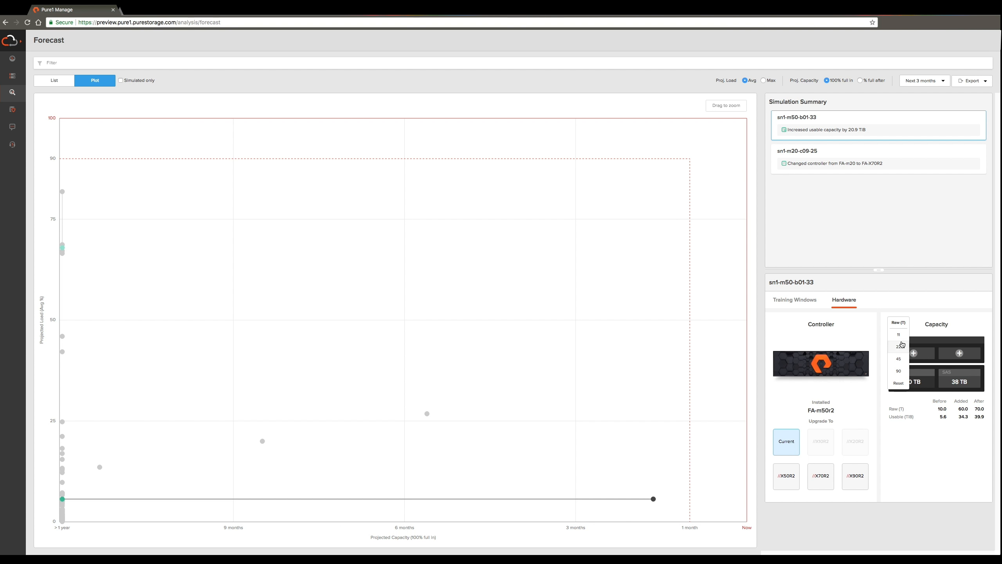